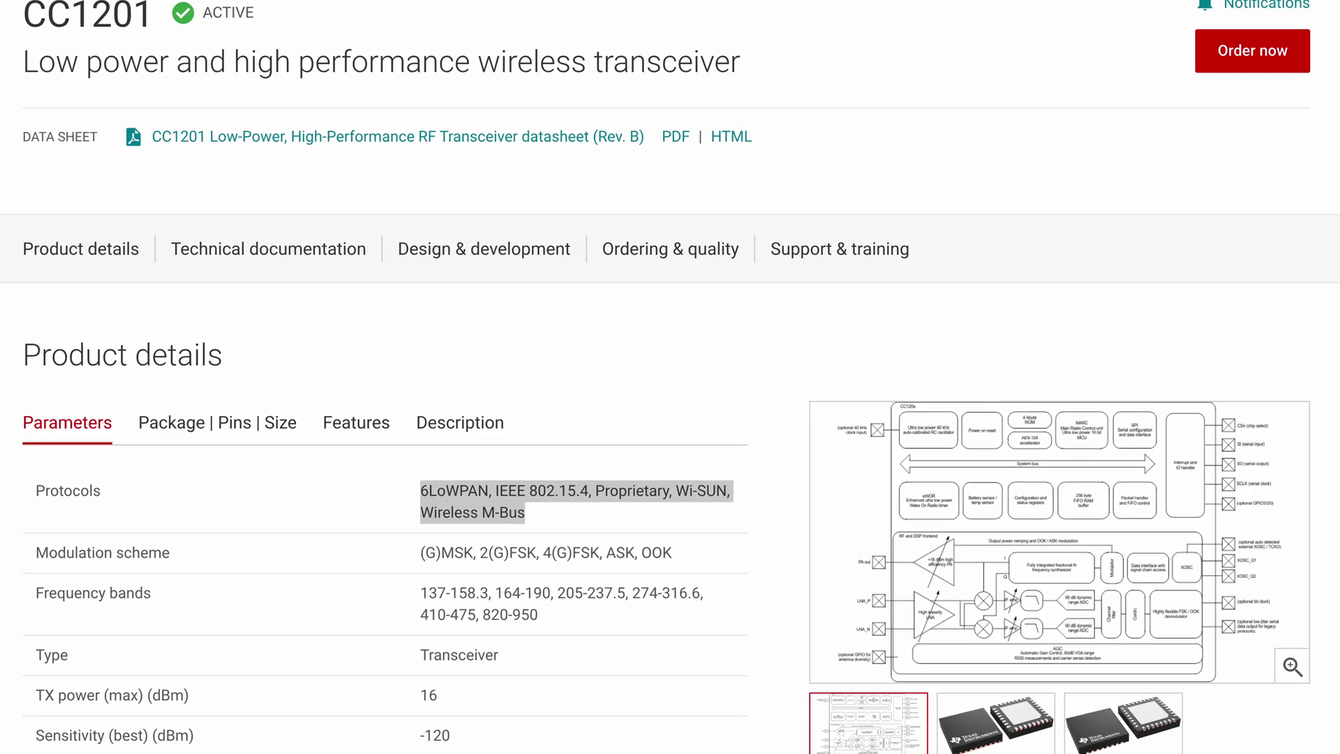
pyautogui.scroll(-3)
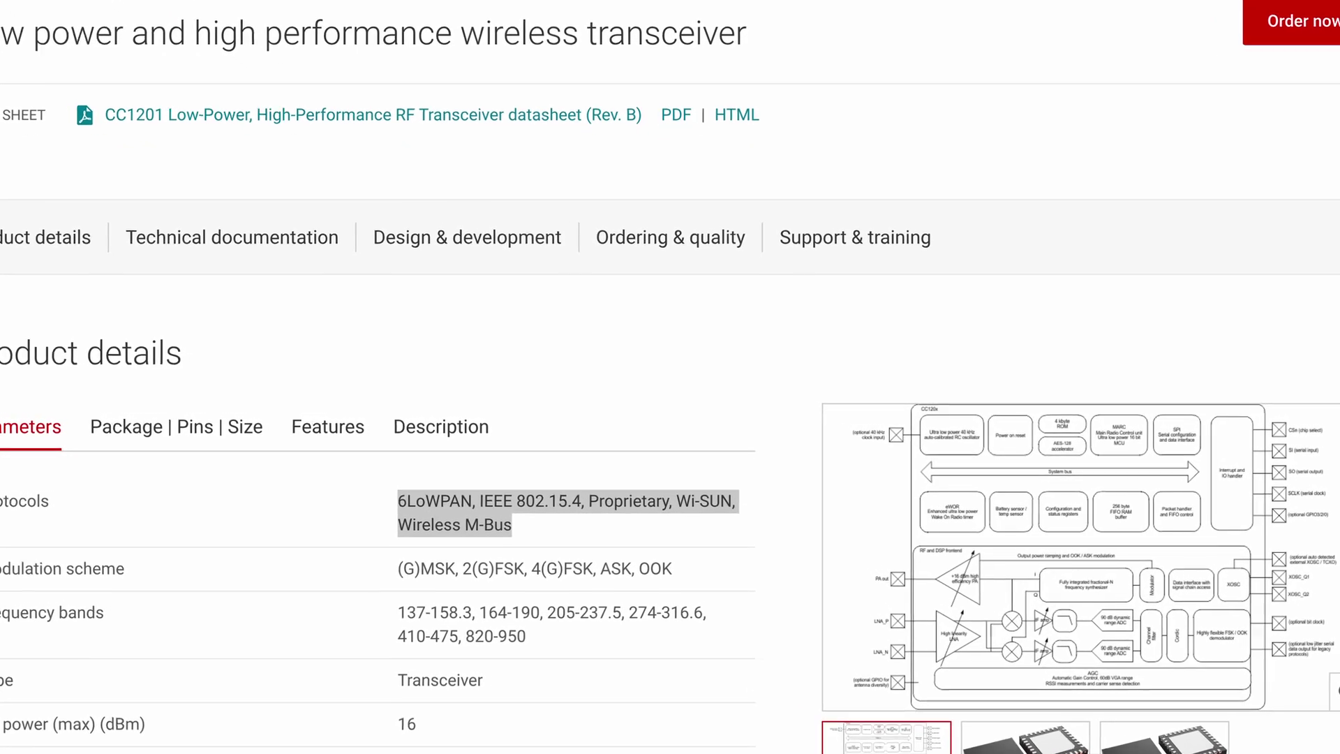